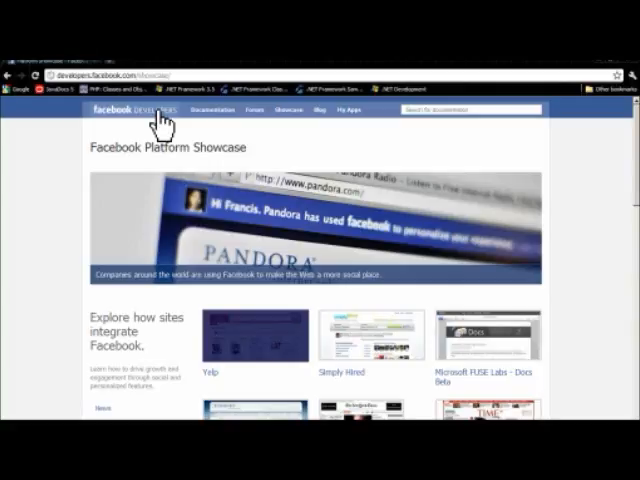
Navigate from the Developers home to Documentation and into the Social Plugins page.
{"action": "left_click", "coordinate": [122, 110]}
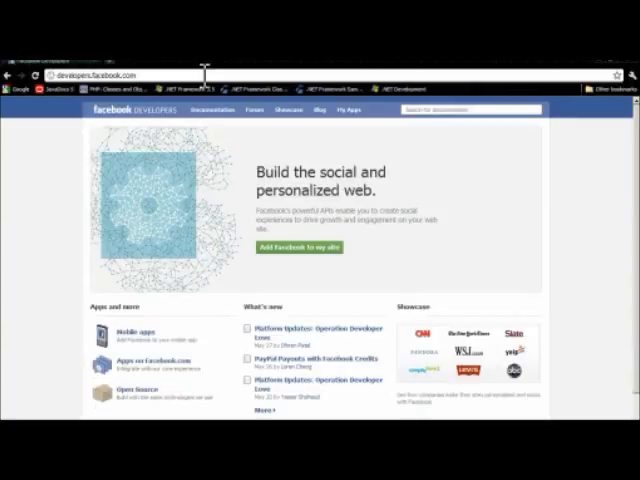
{"action": "left_click", "coordinate": [204, 110]}
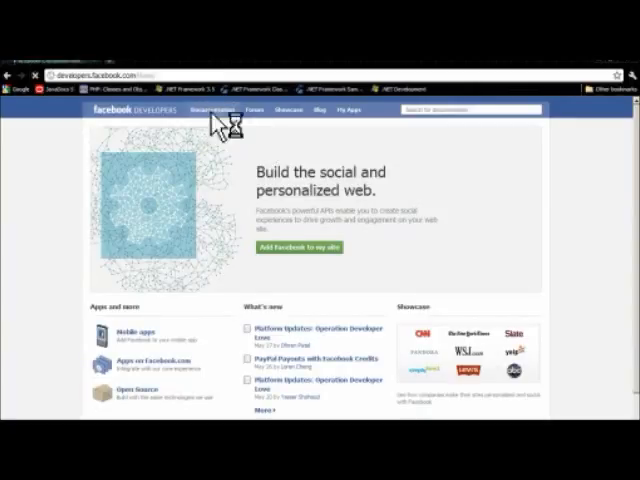
{"action": "left_click", "coordinate": [208, 110]}
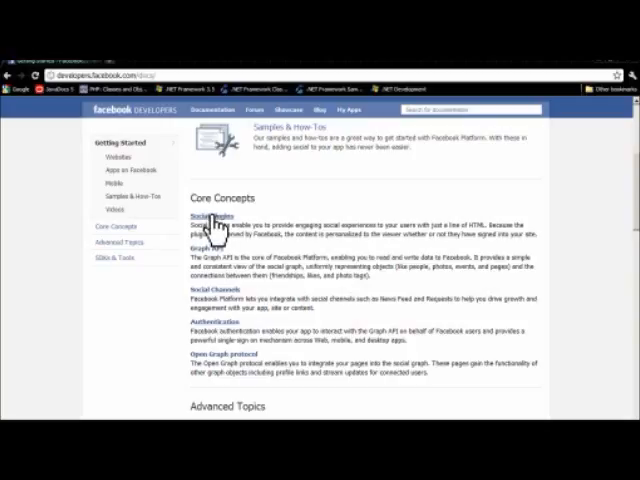
{"action": "left_click", "coordinate": [216, 216]}
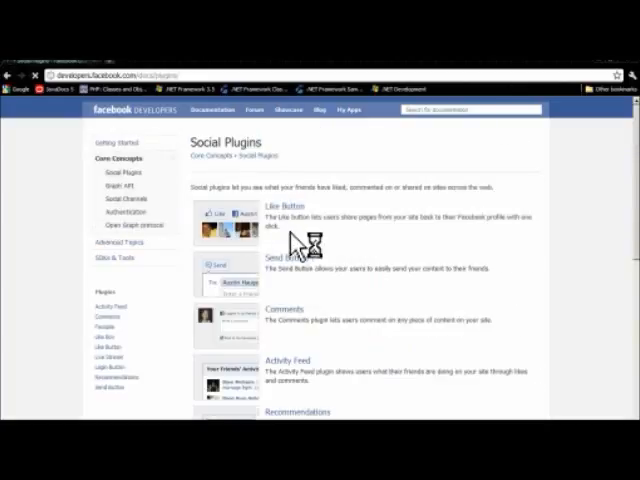
{"action": "mouse_move", "coordinate": [110, 384]}
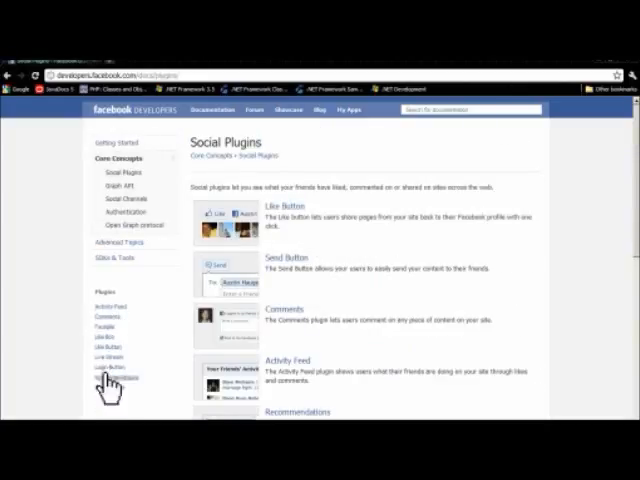
{"action": "mouse_move", "coordinate": [598, 198]}
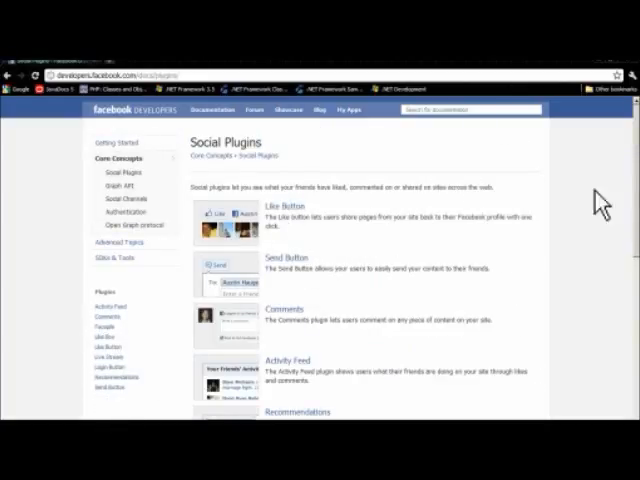
{"action": "mouse_move", "coordinate": [296, 304]}
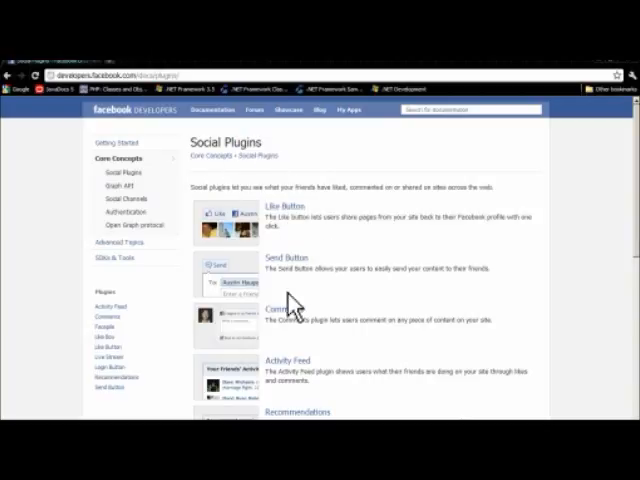
{"action": "mouse_move", "coordinate": [464, 222]}
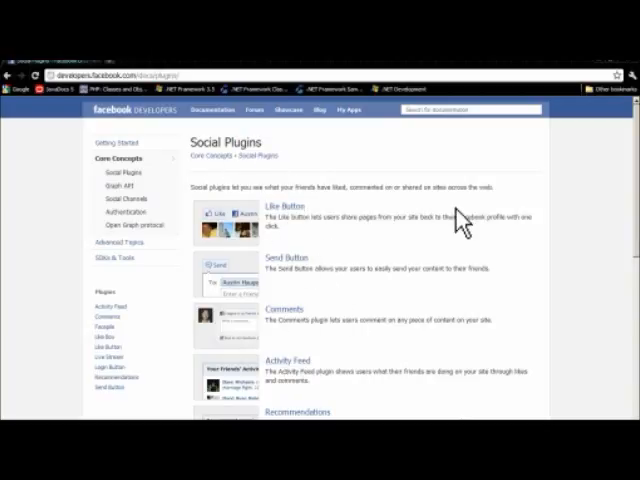
{"action": "mouse_move", "coordinate": [336, 190]}
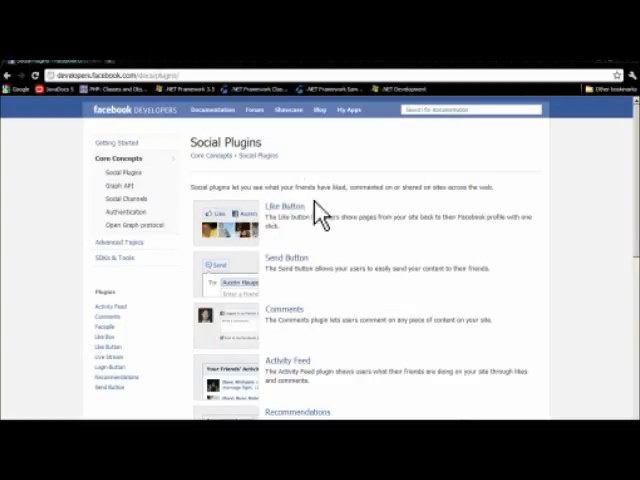
{"action": "mouse_move", "coordinate": [352, 244]}
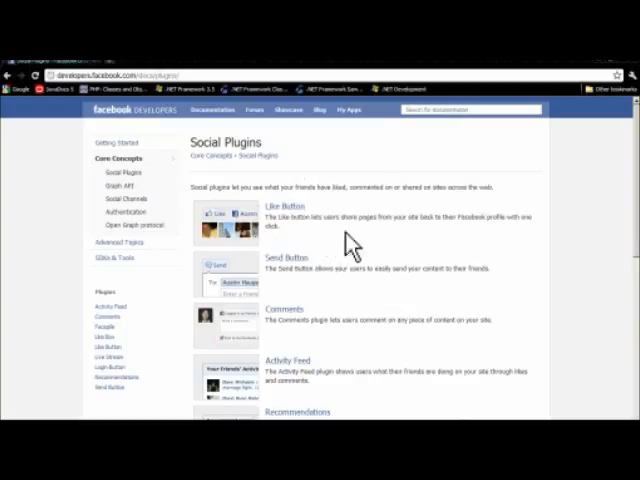
{"action": "mouse_move", "coordinate": [390, 316]}
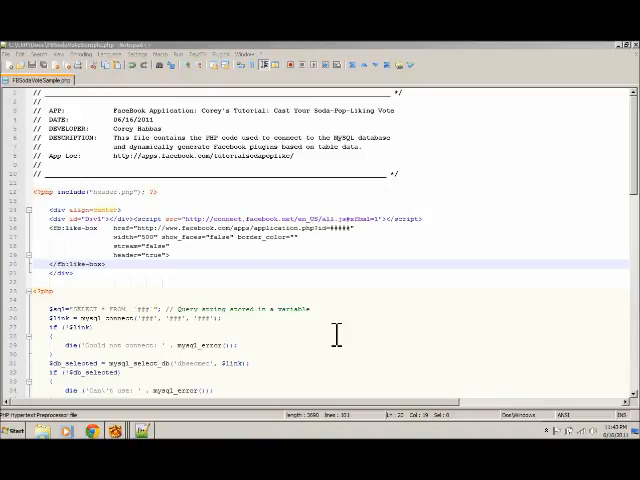
Launch Visual Studio 2010, open the plugins tutorial web site folder and run it with F5.
{"action": "left_click", "coordinate": [10, 436]}
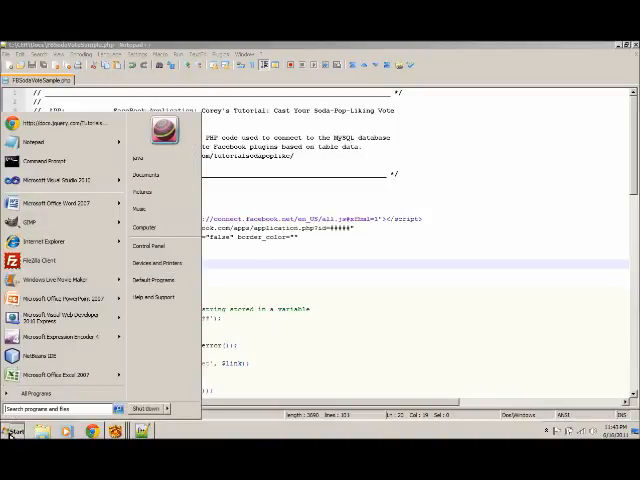
{"action": "left_click", "coordinate": [44, 180]}
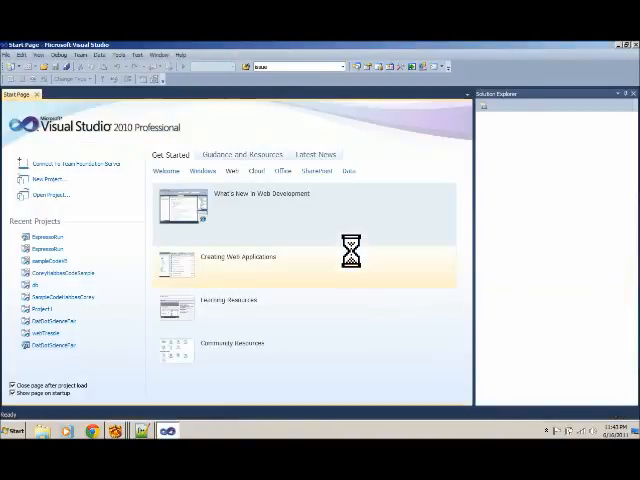
{"action": "left_click", "coordinate": [12, 56]}
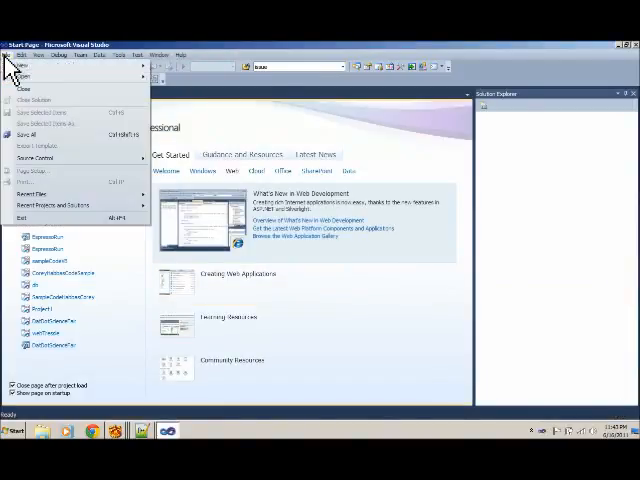
{"action": "mouse_move", "coordinate": [38, 100]}
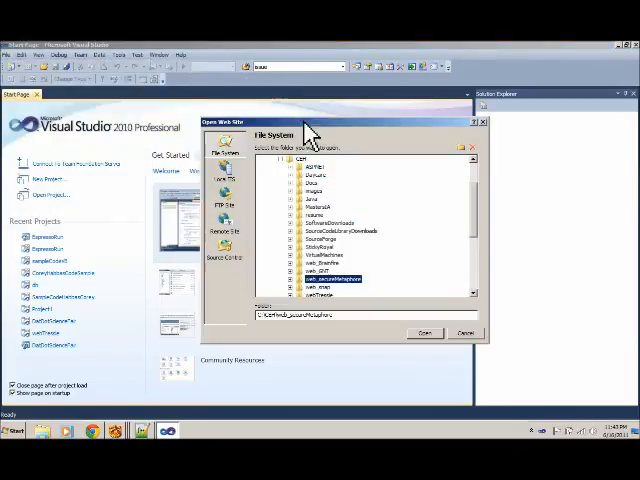
{"action": "mouse_move", "coordinate": [420, 352]}
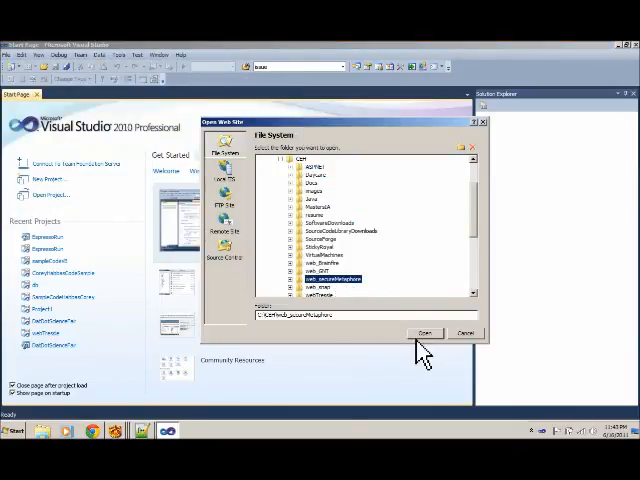
{"action": "left_click", "coordinate": [424, 332]}
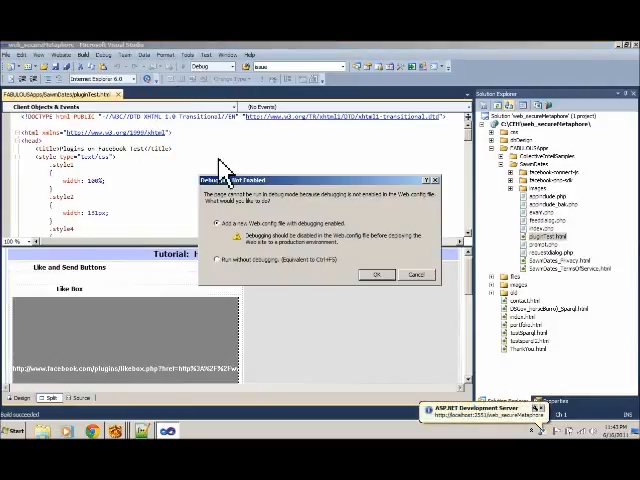
{"action": "left_click", "coordinate": [376, 274]}
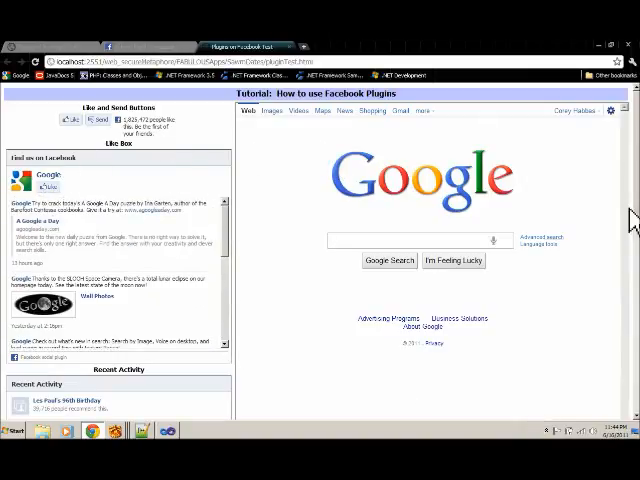
Try the Send plugin popup, cancel it, and scroll to the Recent Activity feed.
{"action": "scroll", "scroll_direction": "down", "scroll_amount": 3}
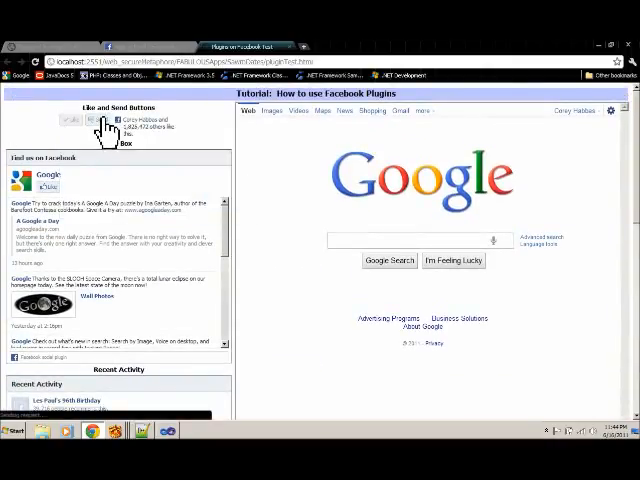
{"action": "left_click", "coordinate": [82, 120]}
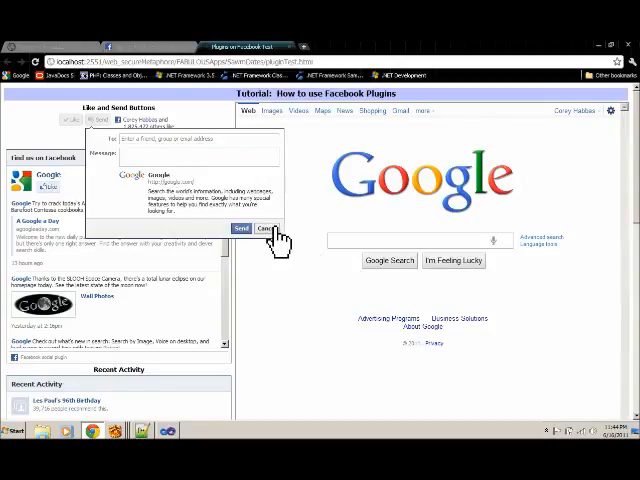
{"action": "left_click", "coordinate": [272, 228]}
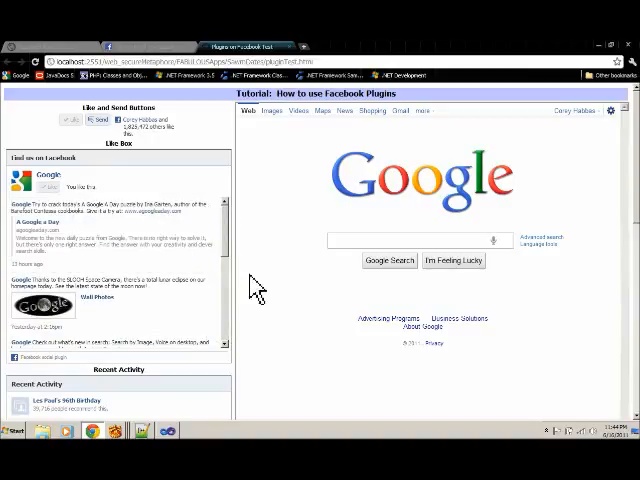
{"action": "scroll", "scroll_direction": "down", "scroll_amount": 3}
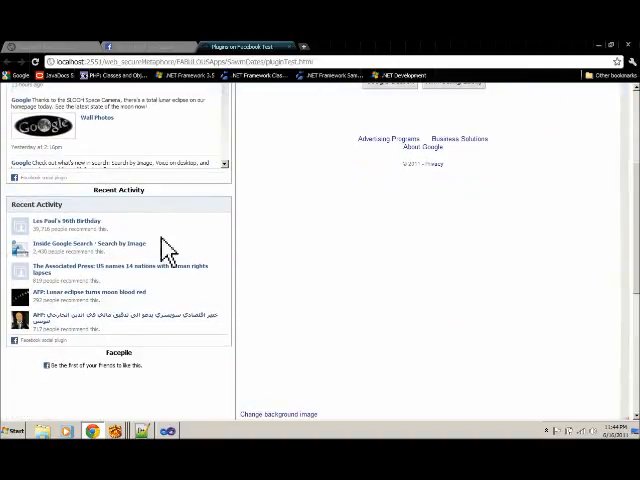
{"action": "mouse_move", "coordinate": [42, 210]}
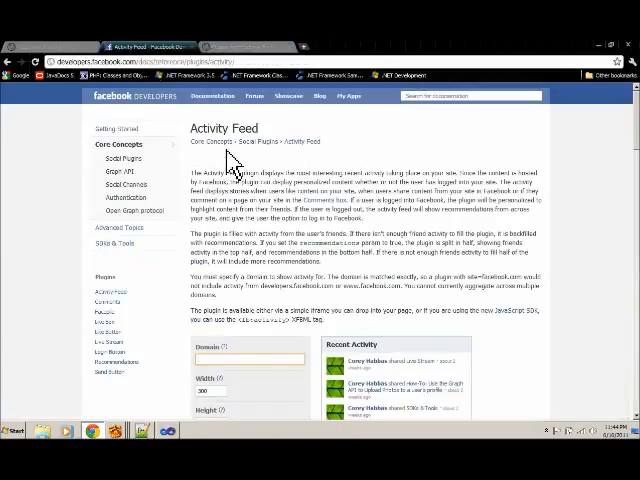
Set the Activity Feed domain ending in .com and choose the dark colour scheme.
{"action": "scroll", "scroll_direction": "down", "scroll_amount": 3}
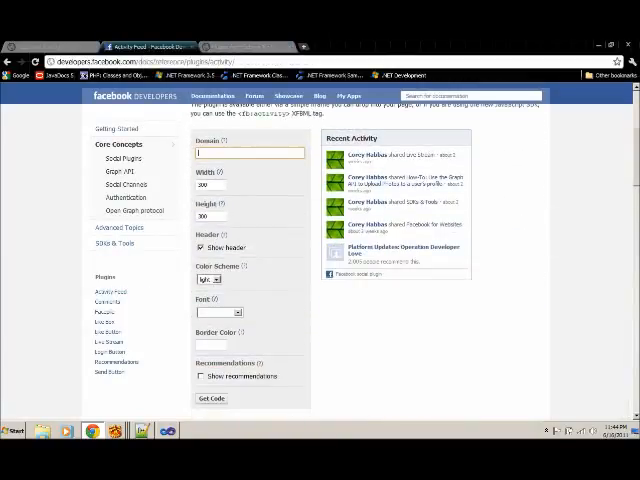
{"action": "mouse_move", "coordinate": [264, 312]}
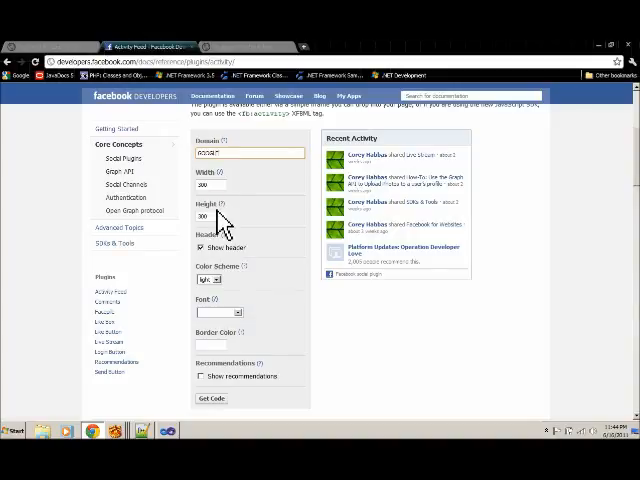
{"action": "type", "text": ".com"}
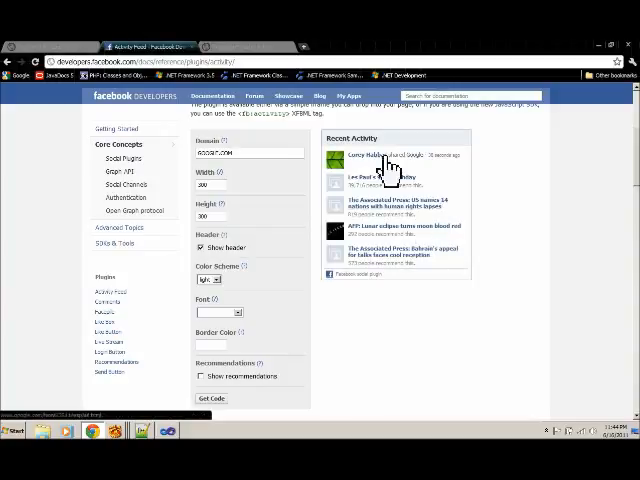
{"action": "mouse_move", "coordinate": [376, 270]}
{"action": "type", "text": "450"}
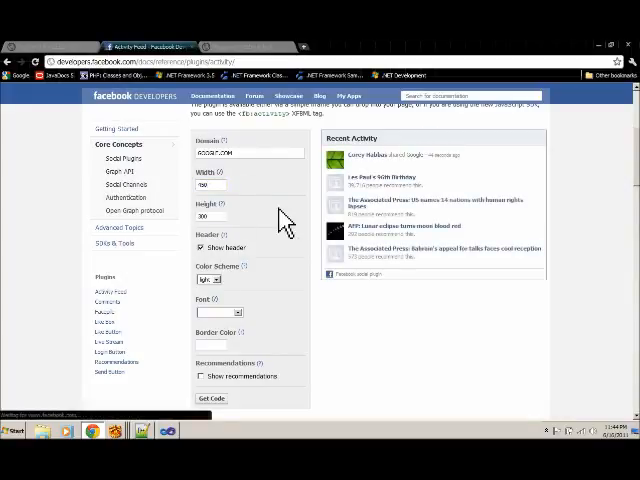
{"action": "left_click", "coordinate": [208, 278]}
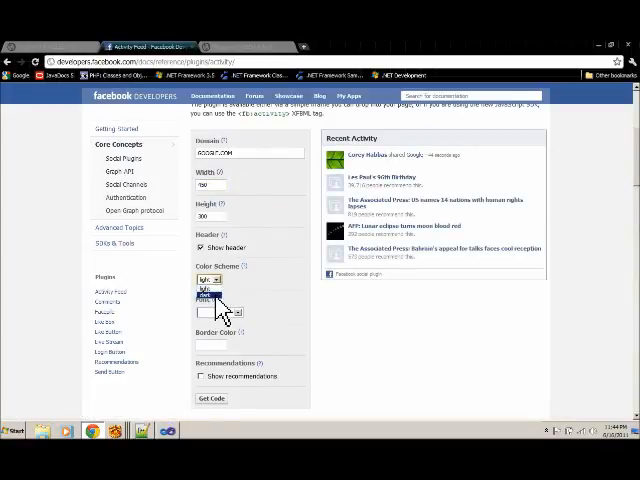
{"action": "left_click", "coordinate": [208, 296]}
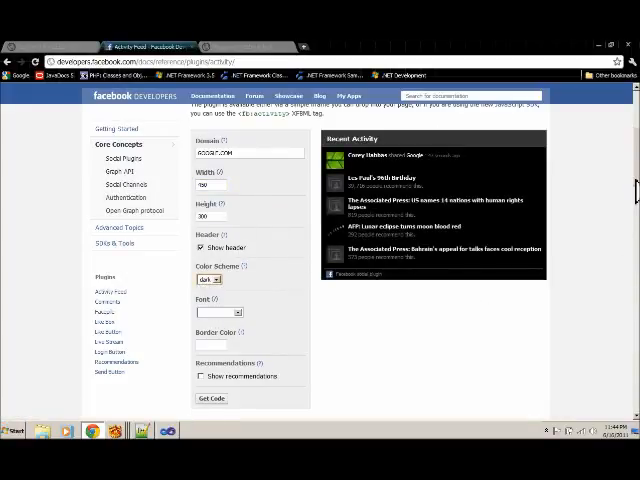
Generate the dark Activity Feed embed code and bring up copy options on it.
{"action": "scroll", "scroll_direction": "down", "scroll_amount": 3}
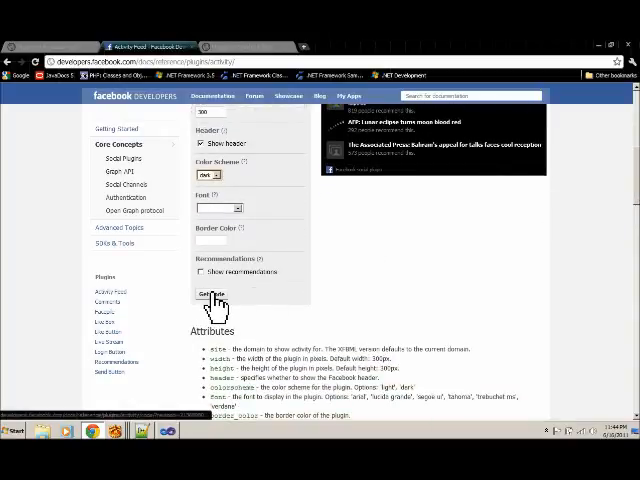
{"action": "left_click", "coordinate": [204, 292]}
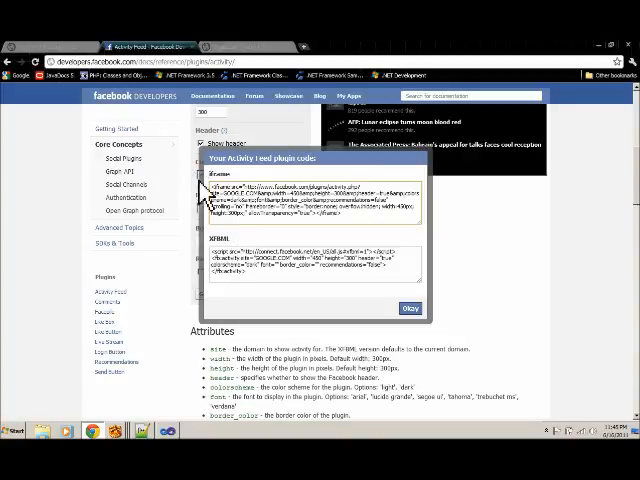
{"action": "right_click", "coordinate": [320, 200]}
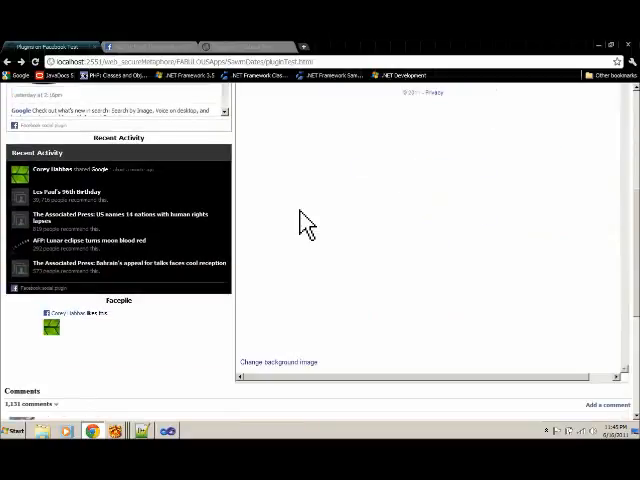
{"action": "mouse_move", "coordinate": [72, 162]}
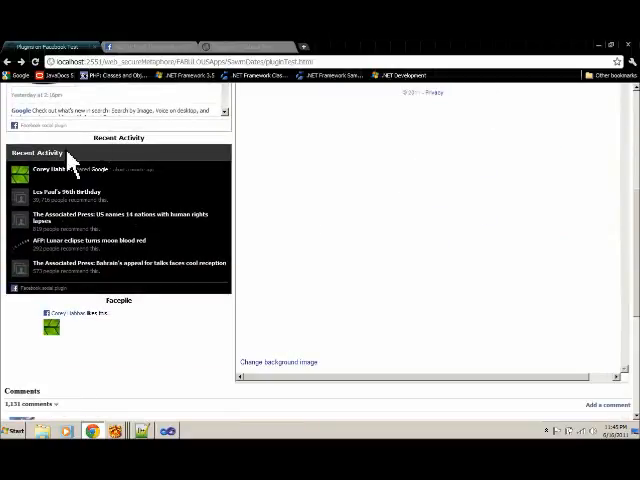
{"action": "mouse_move", "coordinate": [310, 230]}
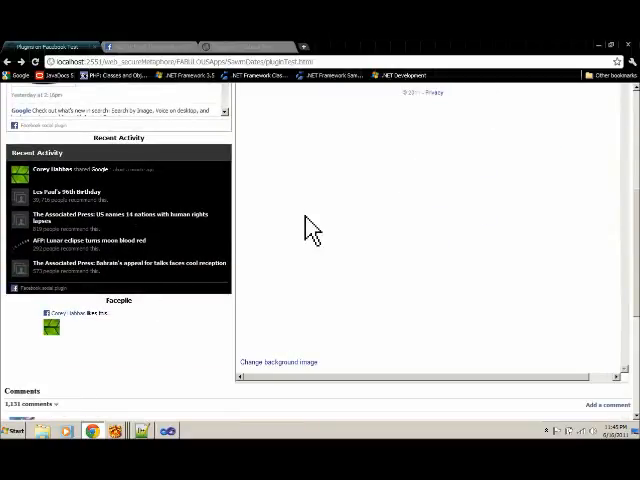
Scroll up the local page to show the dark Recent Activity feed among the plugins.
{"action": "scroll", "scroll_direction": "up", "scroll_amount": 3}
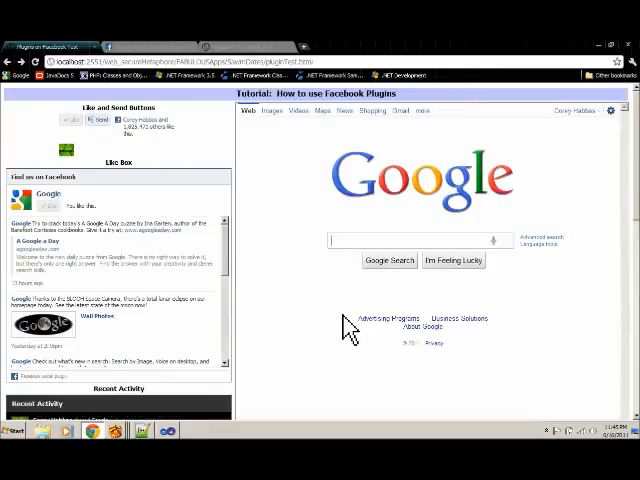
{"action": "mouse_move", "coordinate": [304, 264]}
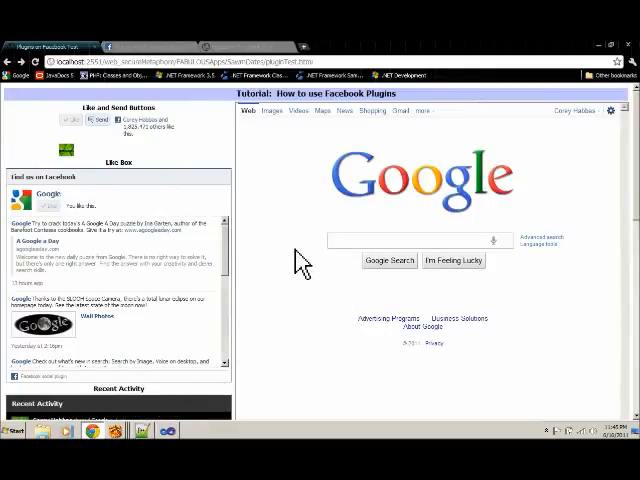
{"action": "mouse_move", "coordinate": [360, 408]}
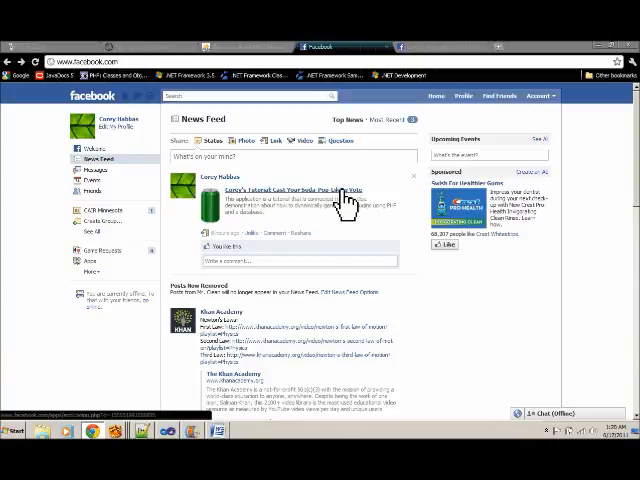
{"action": "mouse_move", "coordinate": [244, 200]}
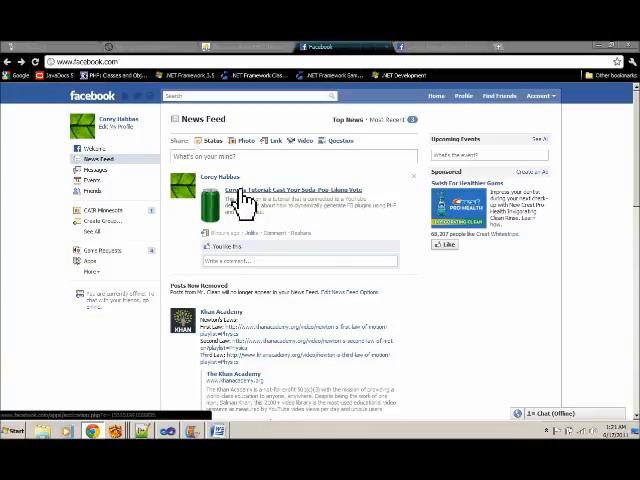
Follow the news feed post's link to the Soda-Pop voting example app.
{"action": "left_click", "coordinate": [288, 188]}
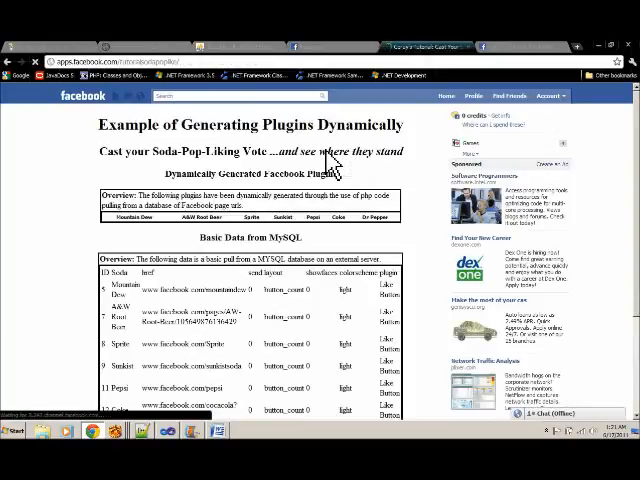
{"action": "scroll", "scroll_direction": "up", "scroll_amount": 3}
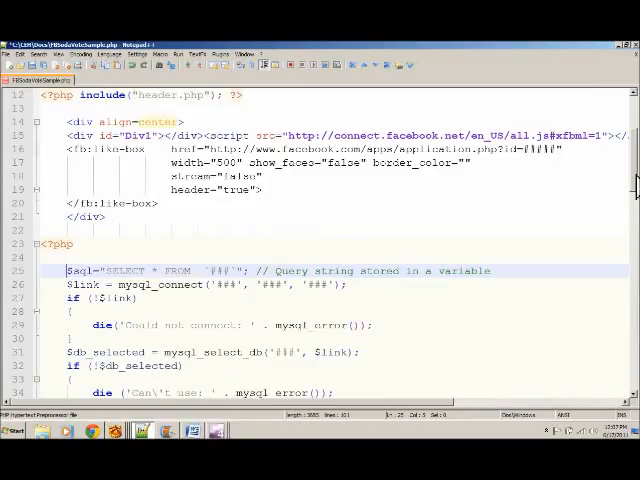
Scroll through the PHP script to the while loop emitting a Like button per soda row.
{"action": "scroll", "scroll_direction": "up", "scroll_amount": 3}
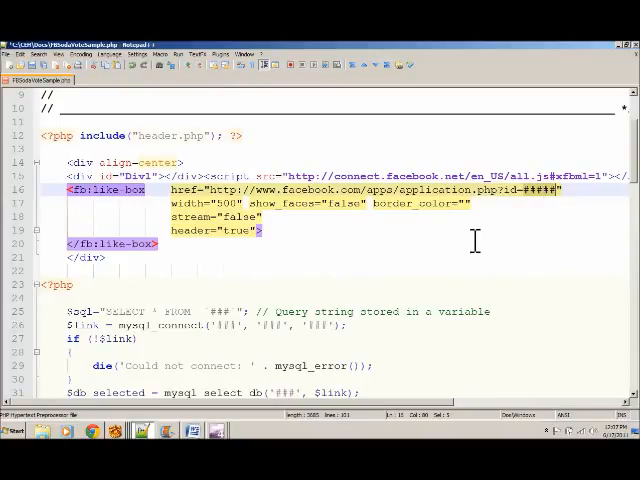
{"action": "scroll", "scroll_direction": "down", "scroll_amount": 3}
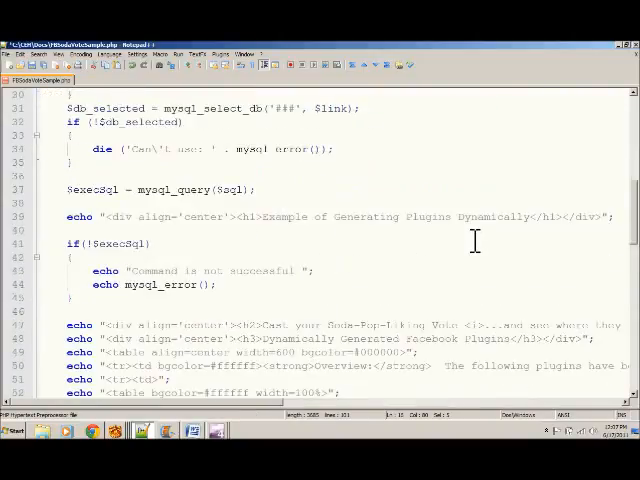
{"action": "scroll", "scroll_direction": "down", "scroll_amount": 3}
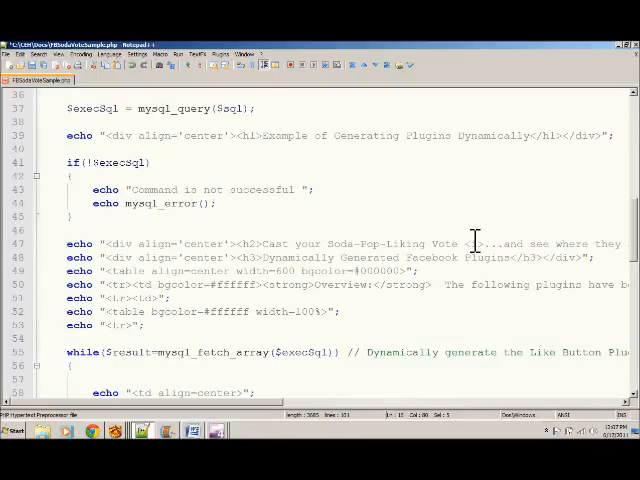
{"action": "scroll", "scroll_direction": "down", "scroll_amount": 3}
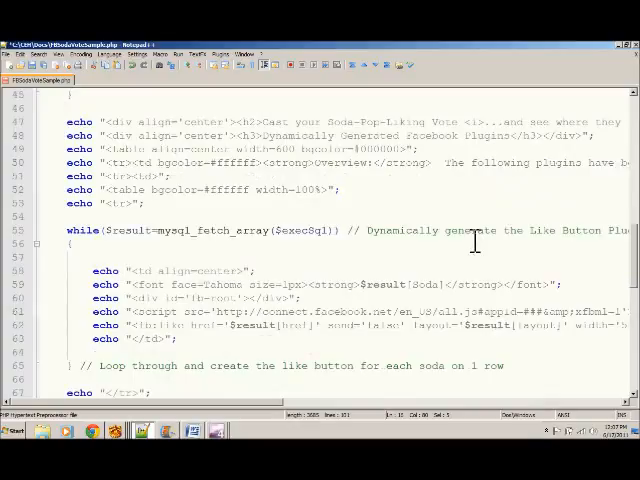
{"action": "scroll", "scroll_direction": "down", "scroll_amount": 3}
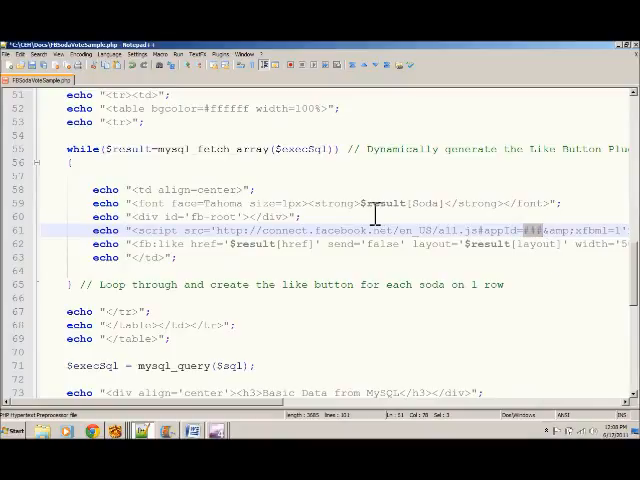
{"action": "scroll", "scroll_direction": "up", "scroll_amount": 3}
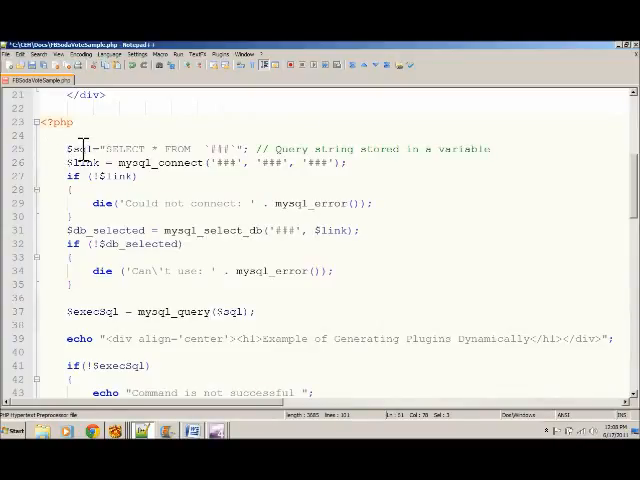
{"action": "mouse_move", "coordinate": [30, 188]}
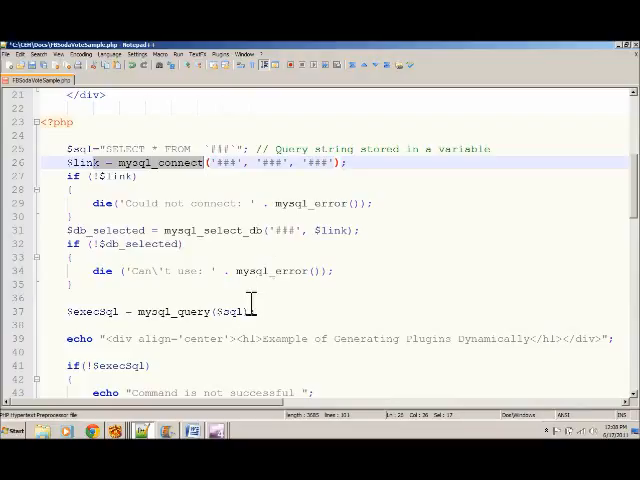
{"action": "left_click", "coordinate": [80, 230]}
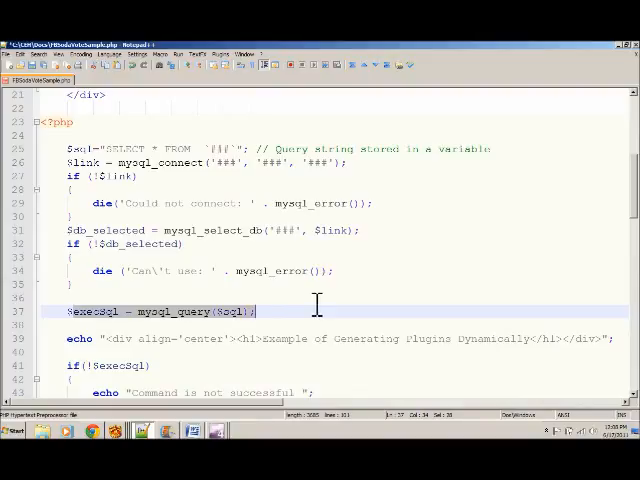
{"action": "scroll", "scroll_direction": "down", "scroll_amount": 3}
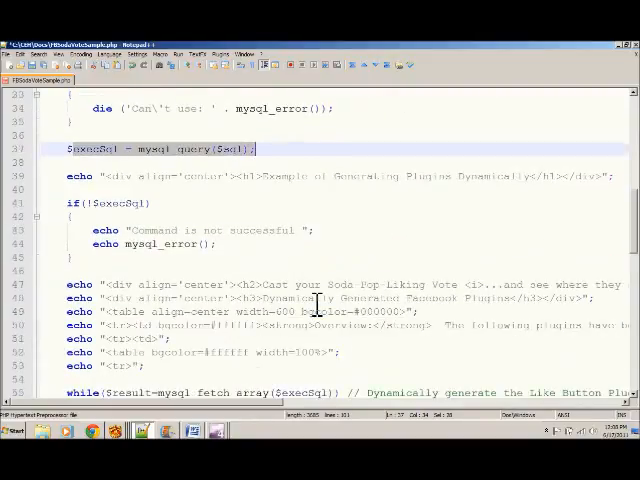
Review the second query loop writing record fields into table cells, highlighting the Soda field.
{"action": "scroll", "scroll_direction": "down", "scroll_amount": 3}
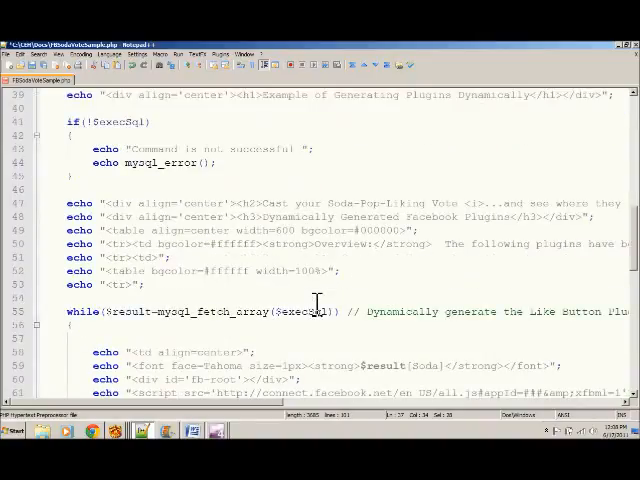
{"action": "scroll", "scroll_direction": "down", "scroll_amount": 3}
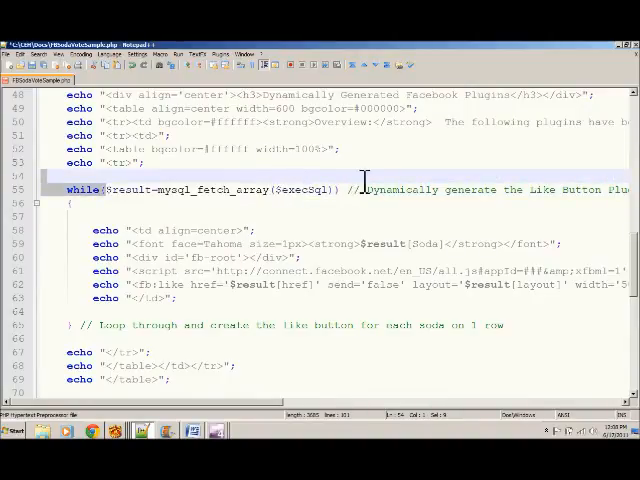
{"action": "mouse_move", "coordinate": [356, 196]}
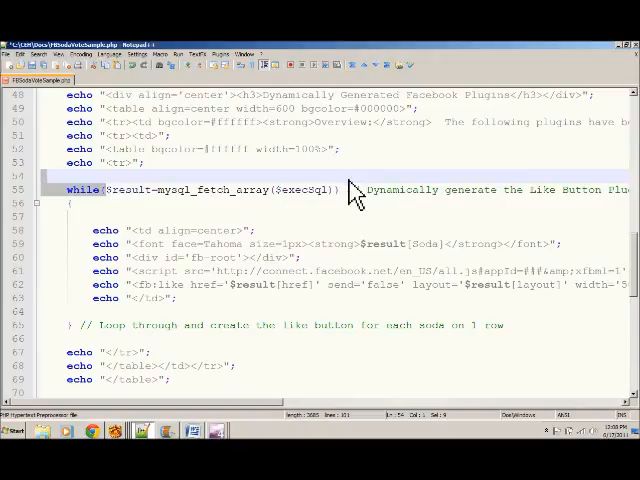
{"action": "left_click", "coordinate": [200, 232]}
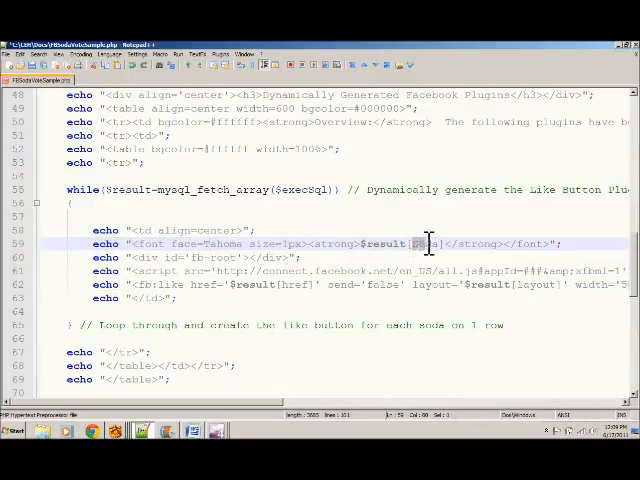
{"action": "double_click", "coordinate": [410, 244]}
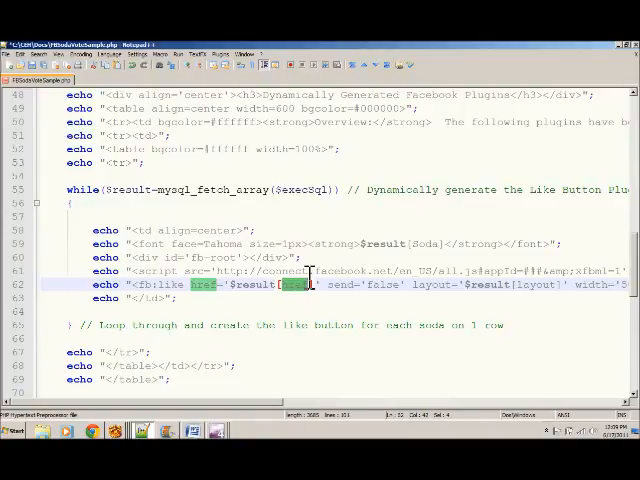
{"action": "scroll", "scroll_direction": "down", "scroll_amount": 3}
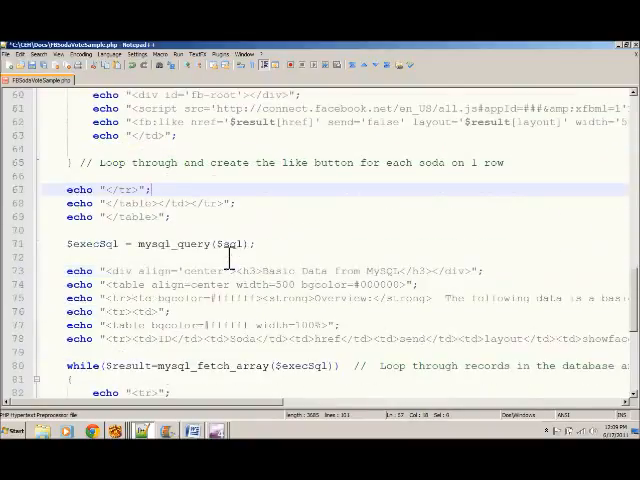
{"action": "scroll", "scroll_direction": "down", "scroll_amount": 3}
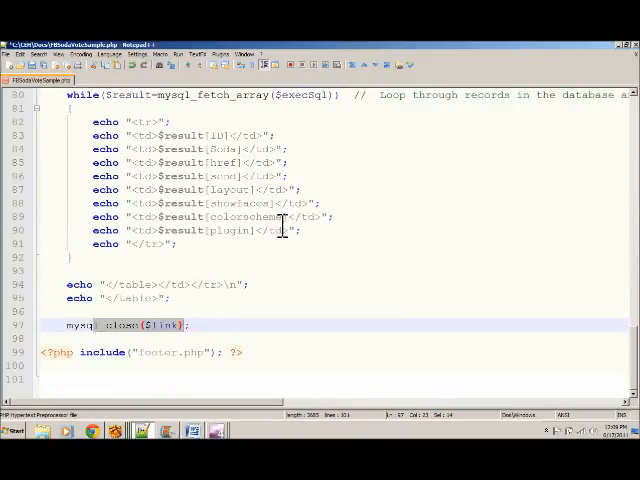
{"action": "mouse_move", "coordinate": [384, 204]}
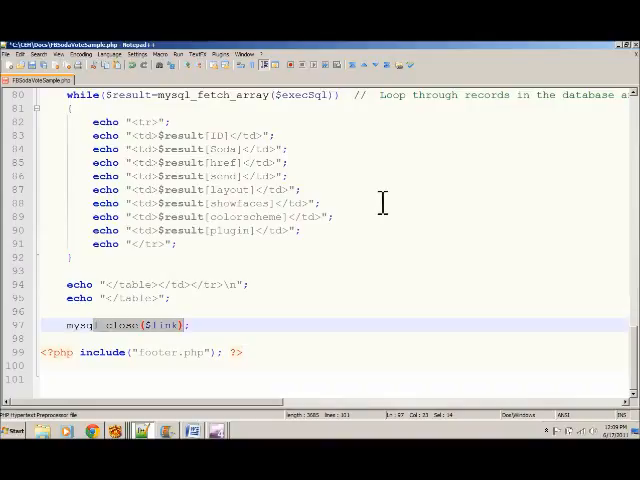